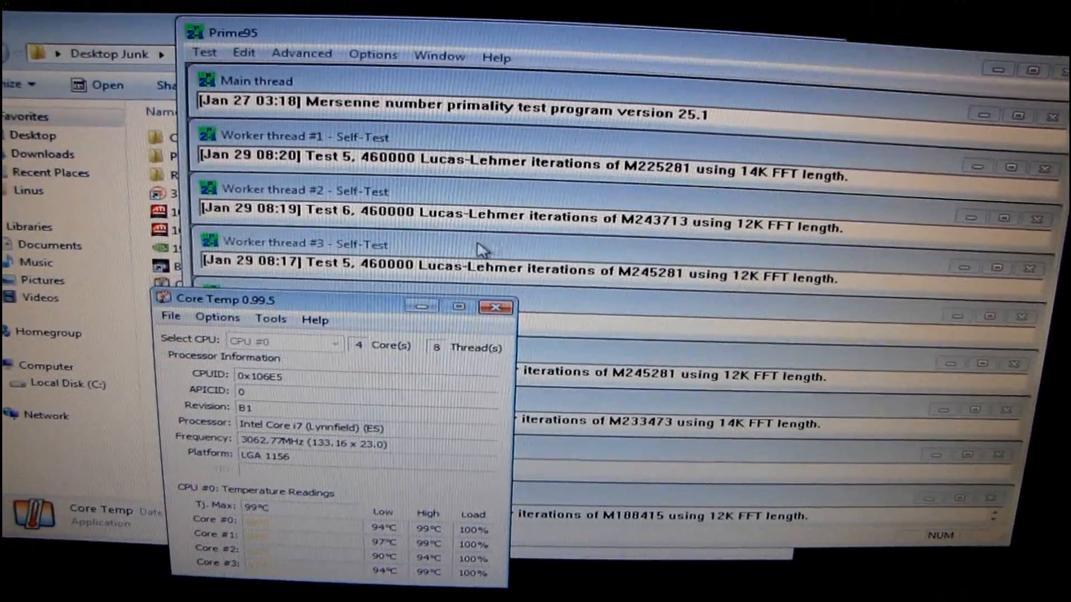
Stop the Prime95 torture test from the Test menu so all eight workers halt.
{"action": "left_click", "coordinate": [203, 53]}
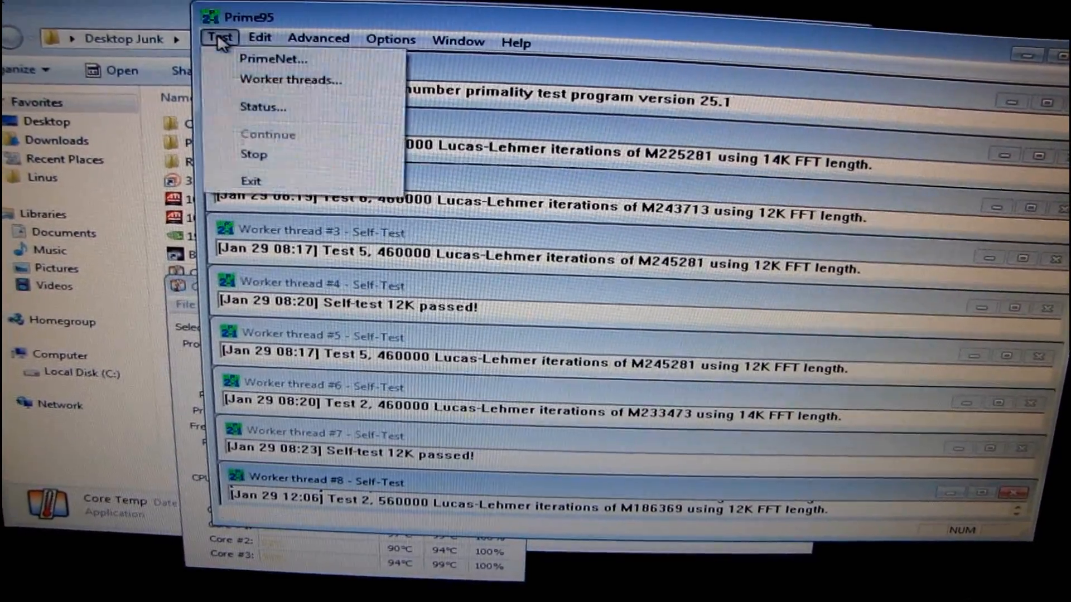
{"action": "mouse_move", "coordinate": [253, 155]}
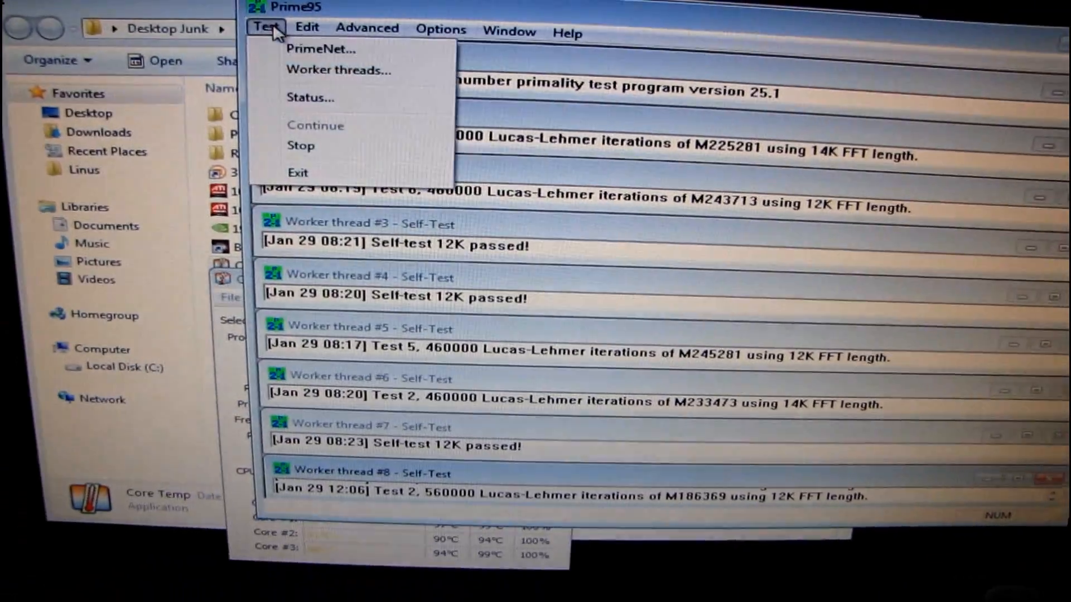
{"action": "left_click", "coordinate": [300, 145]}
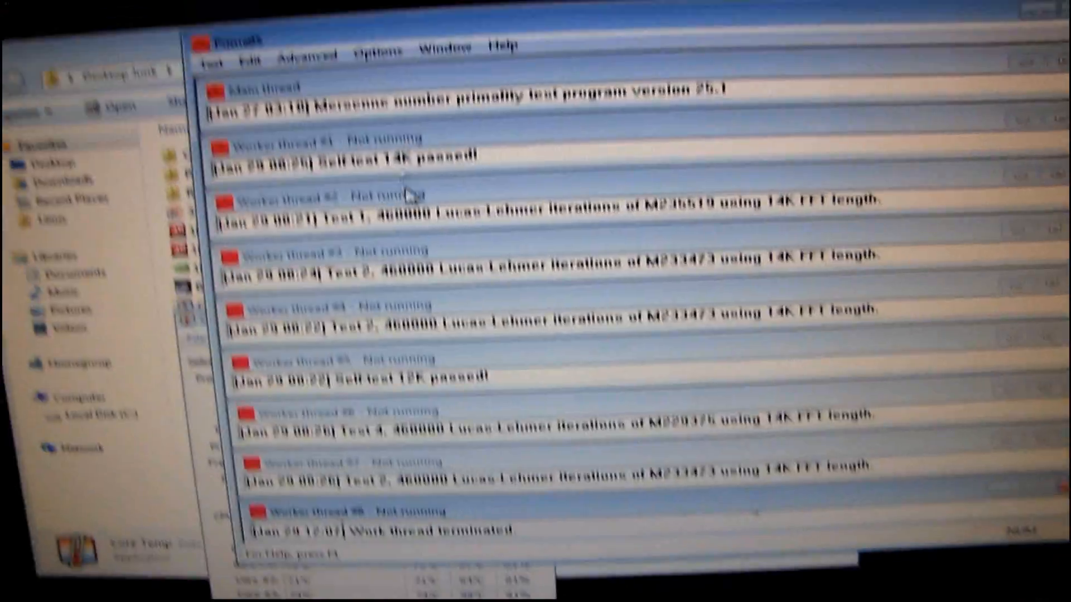